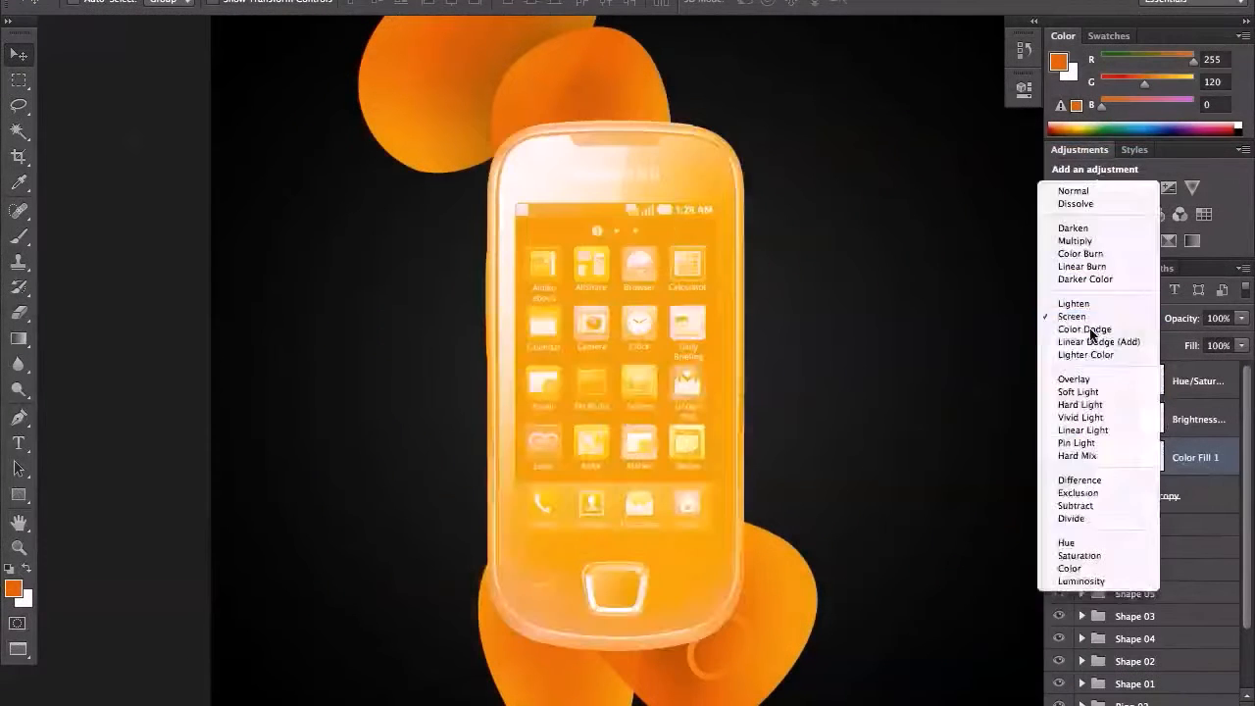
Step: Set the orange Color Fill 1 layer to Color Dodge over the phone photo
{"action": "left_click", "coordinate": [1078, 393]}
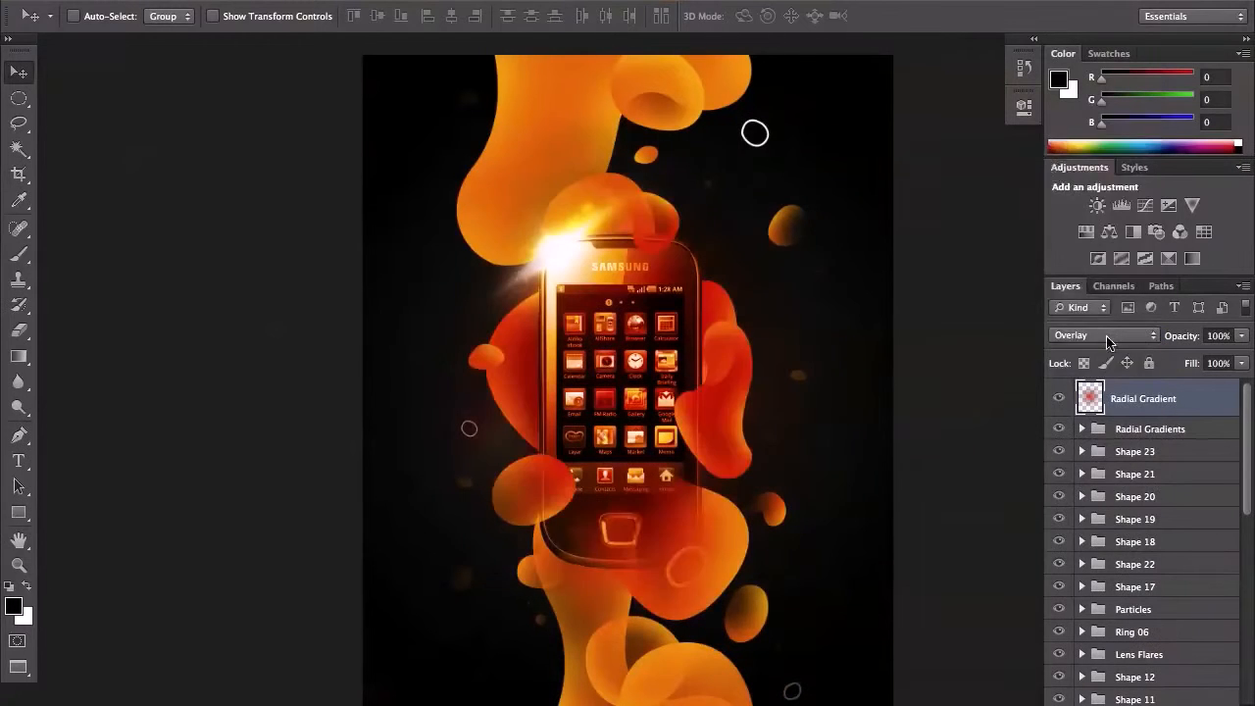
Step: Choose a dodge blend mode for the Radial Gradient layer over the phone and blobs
{"action": "left_click", "coordinate": [1102, 333]}
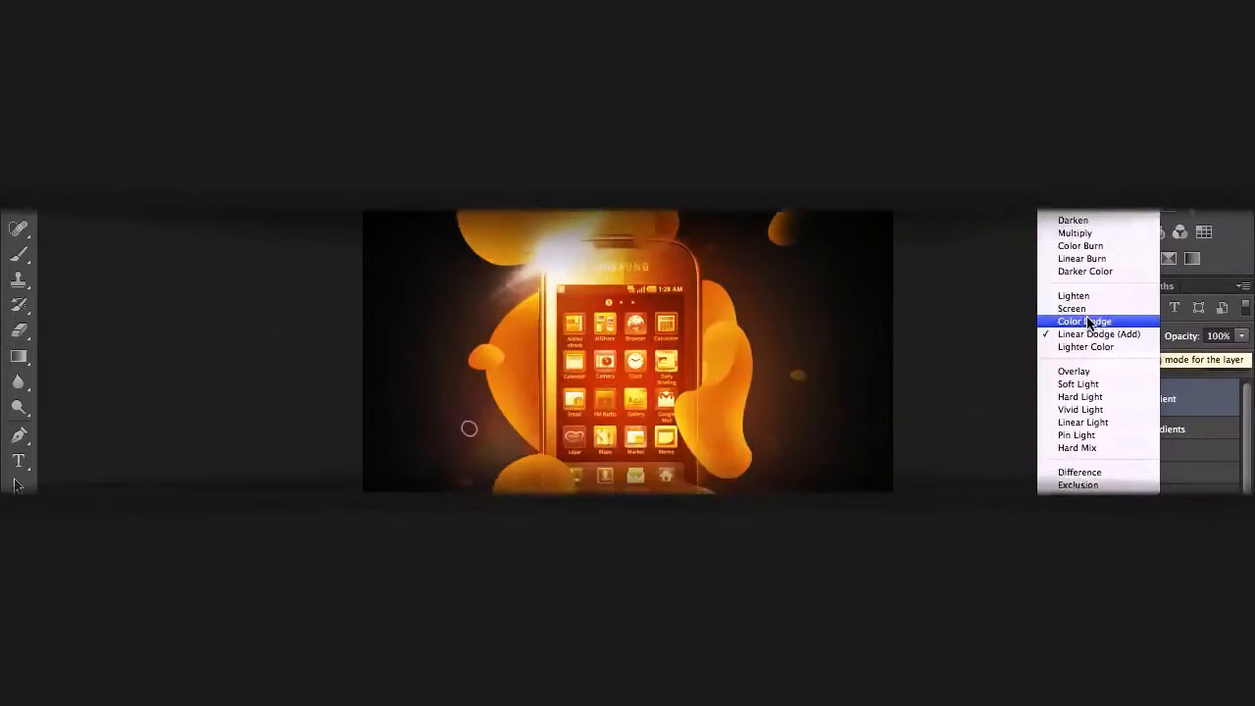